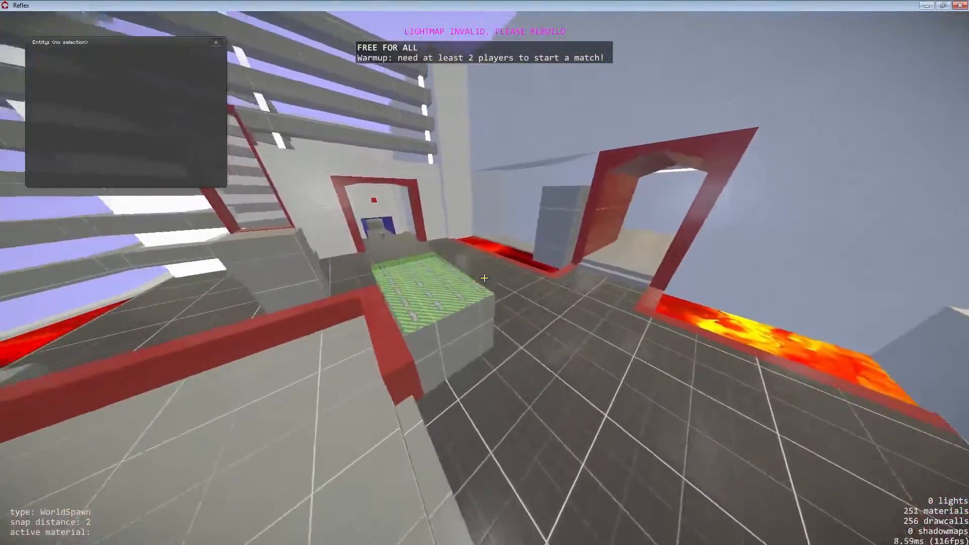
{"action": "mouse_move", "coordinate": [483, 278]}
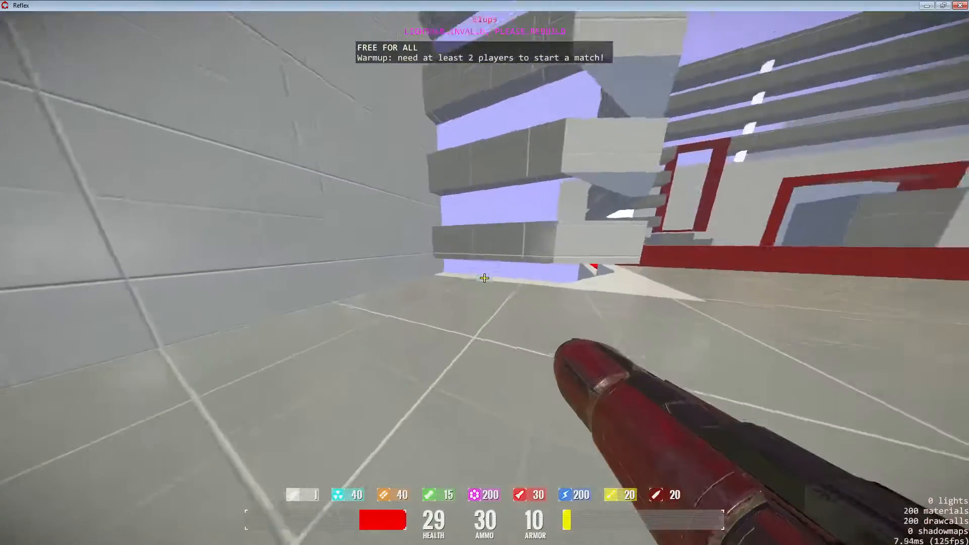
{"action": "mouse_move", "coordinate": [485, 279]}
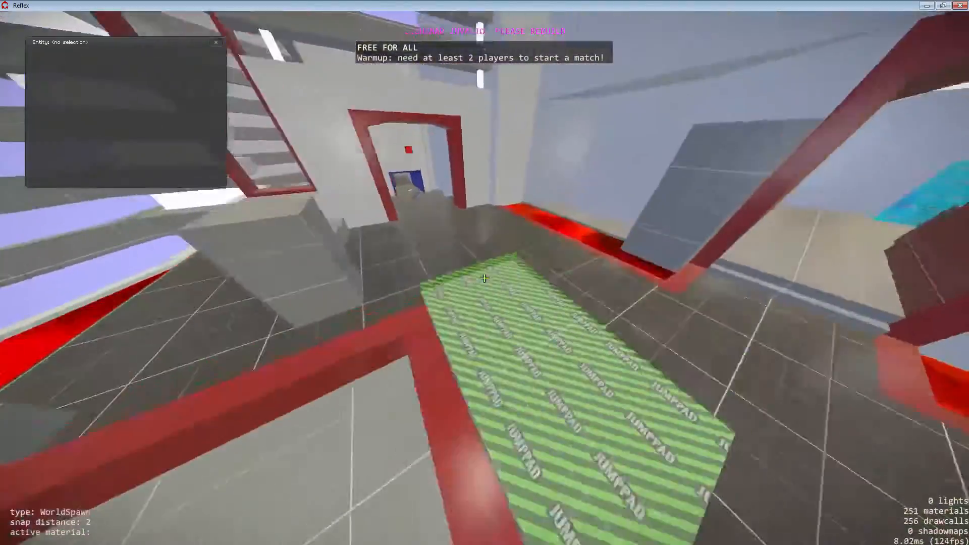
{"action": "mouse_move", "coordinate": [483, 279]}
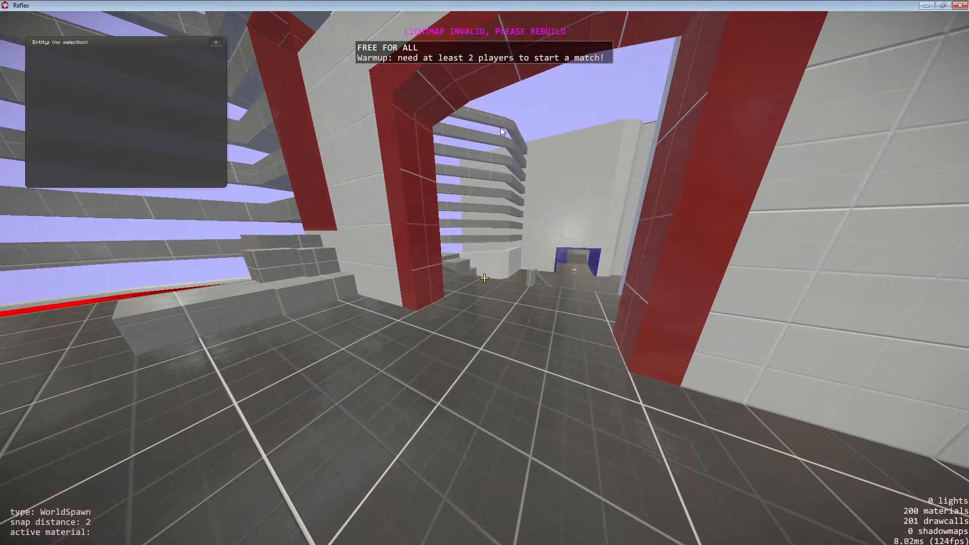
{"action": "mouse_move", "coordinate": [515, 339]}
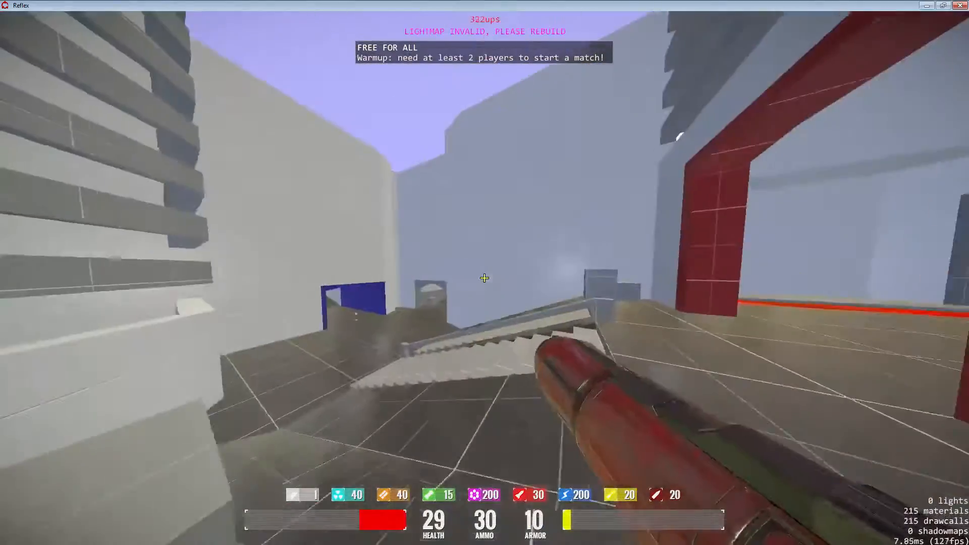
{"action": "mouse_move", "coordinate": [484, 278]}
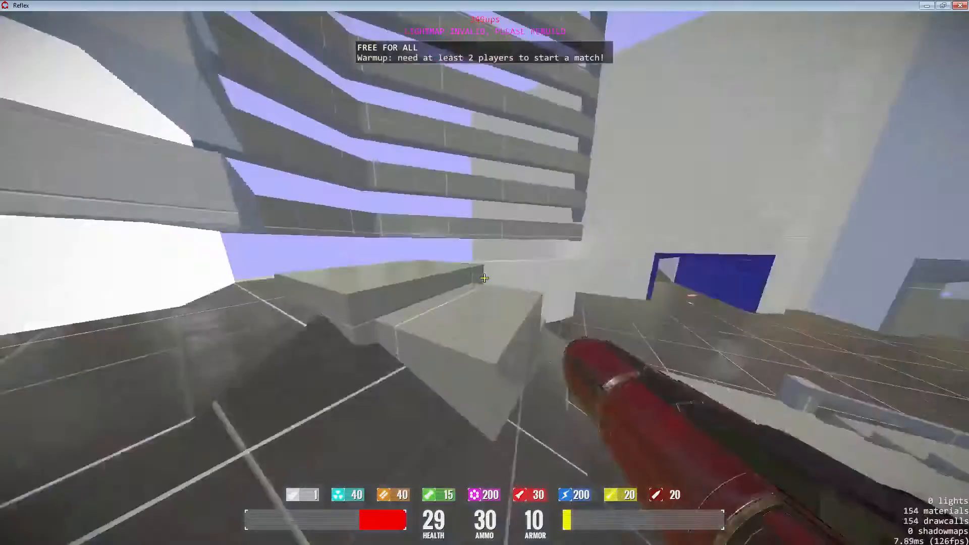
{"action": "mouse_move", "coordinate": [484, 278]}
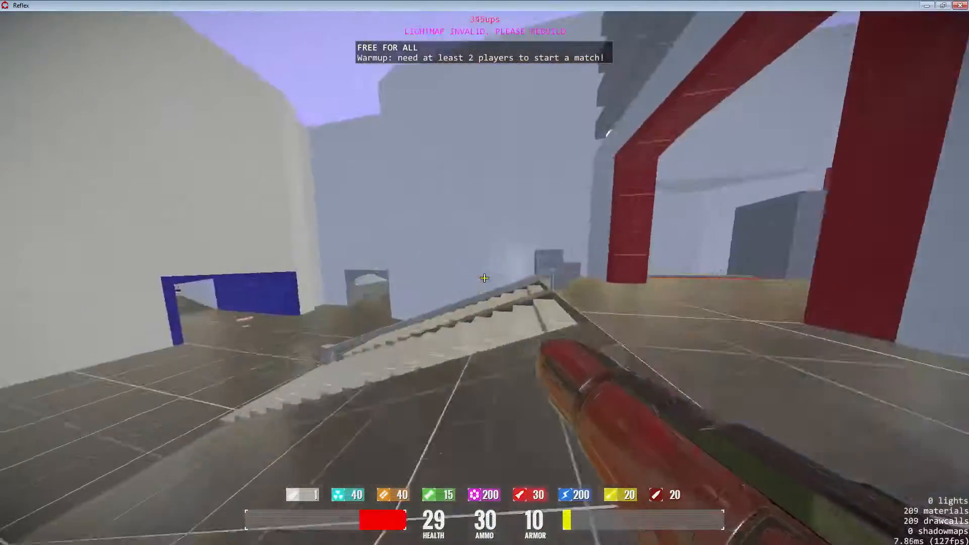
{"action": "mouse_move", "coordinate": [485, 279]}
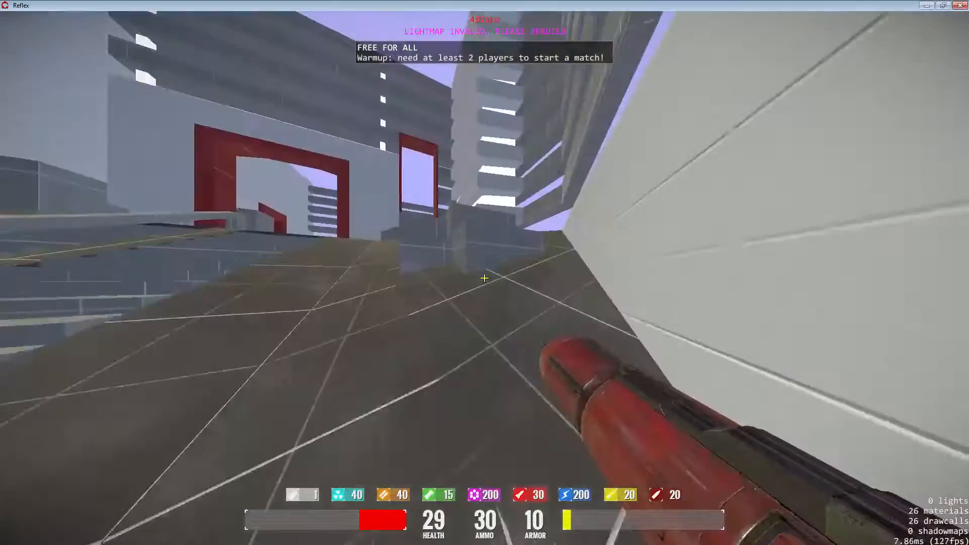
{"action": "mouse_move", "coordinate": [483, 278]}
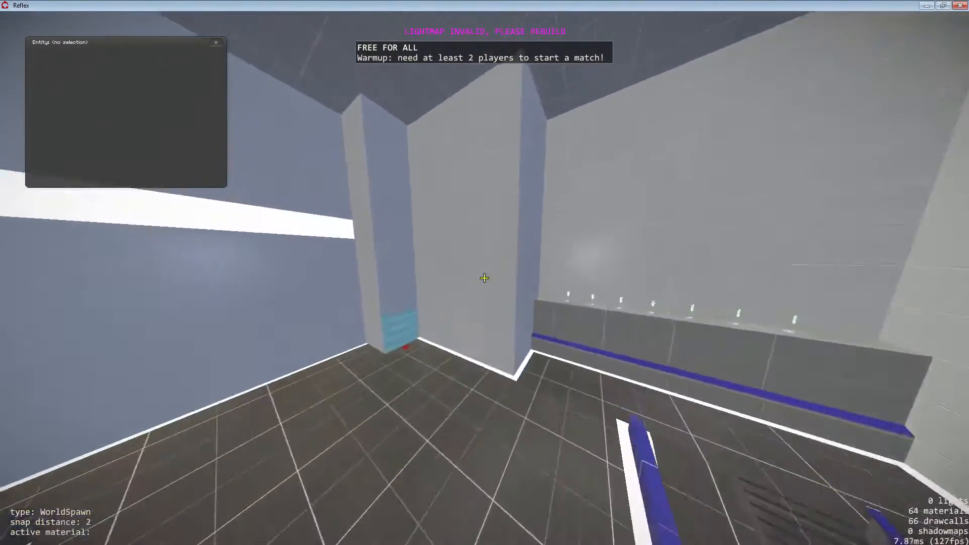
{"action": "mouse_move", "coordinate": [484, 278]}
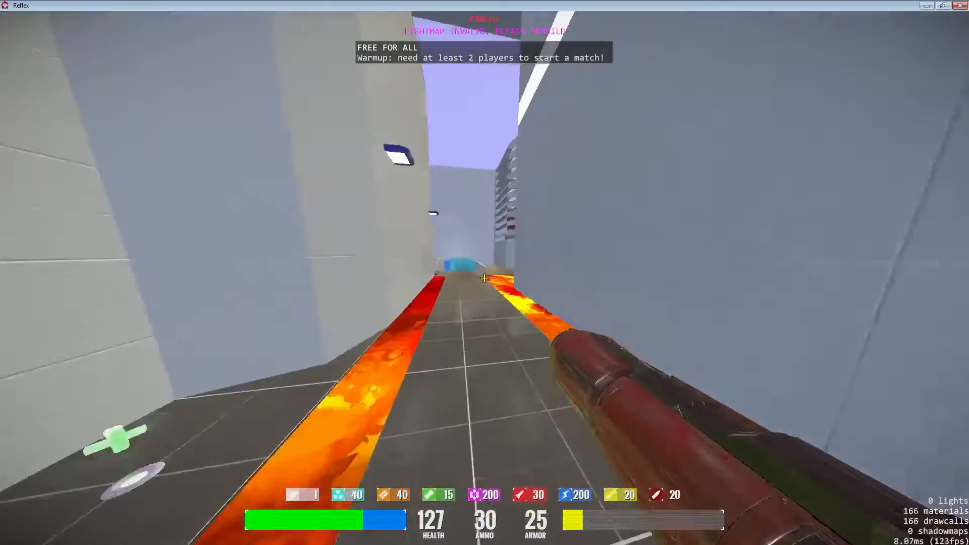
{"action": "mouse_move", "coordinate": [483, 278]}
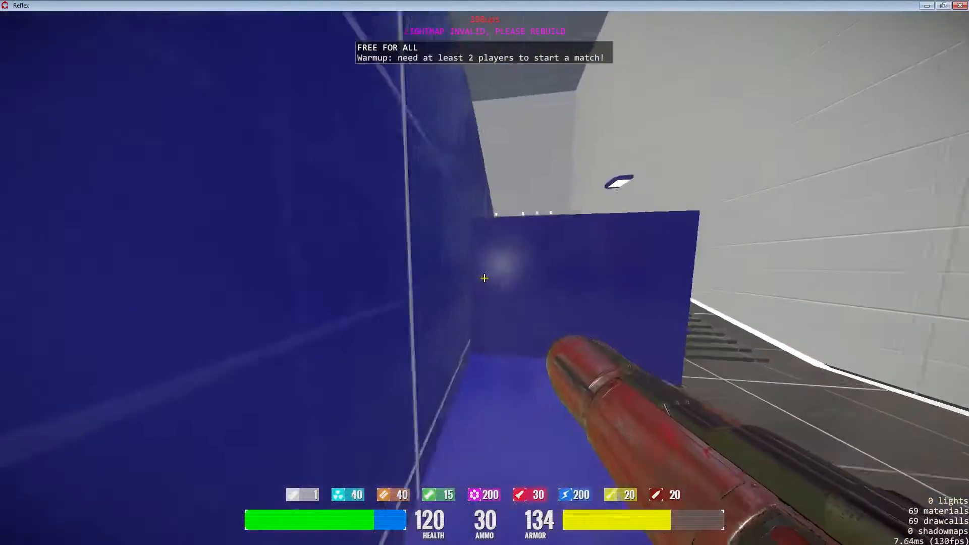
{"action": "mouse_move", "coordinate": [484, 278]}
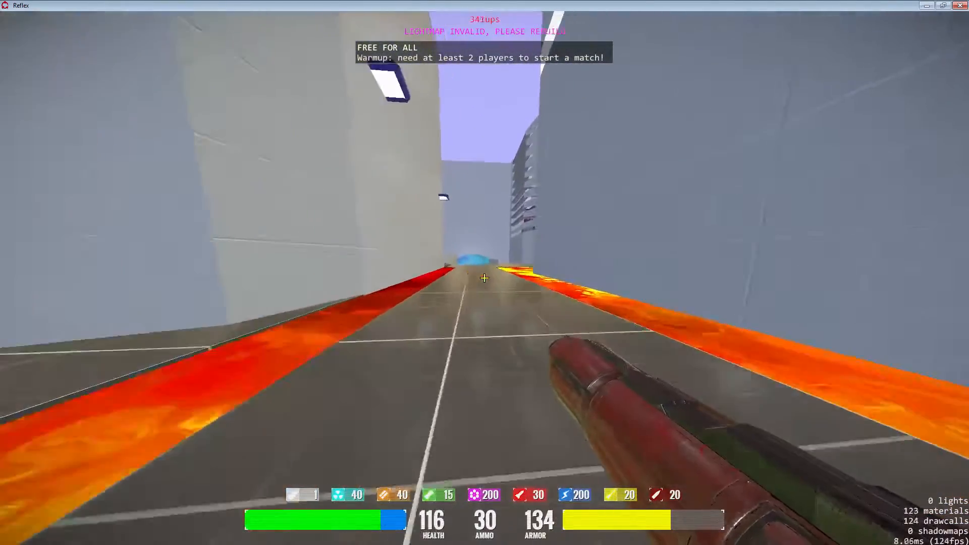
{"action": "mouse_move", "coordinate": [485, 279]}
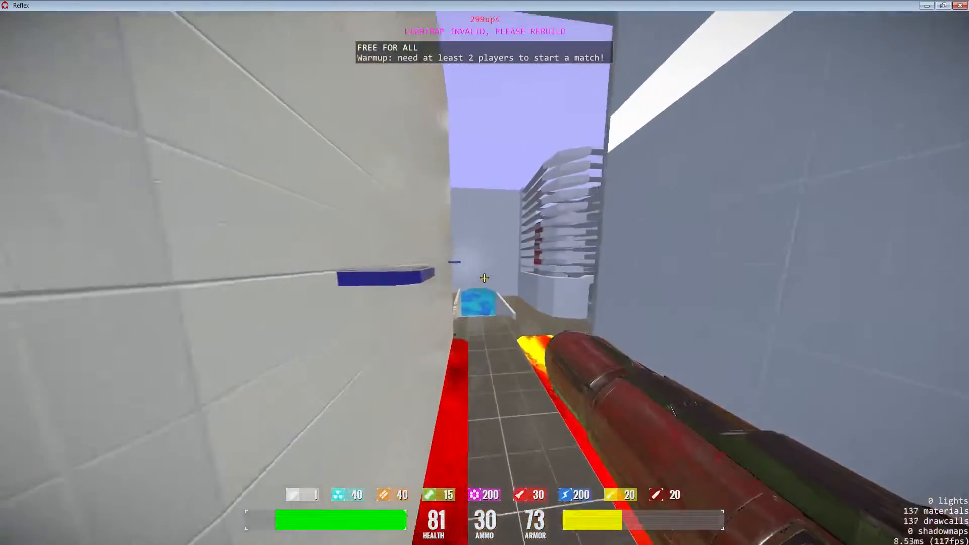
{"action": "mouse_move", "coordinate": [484, 278]}
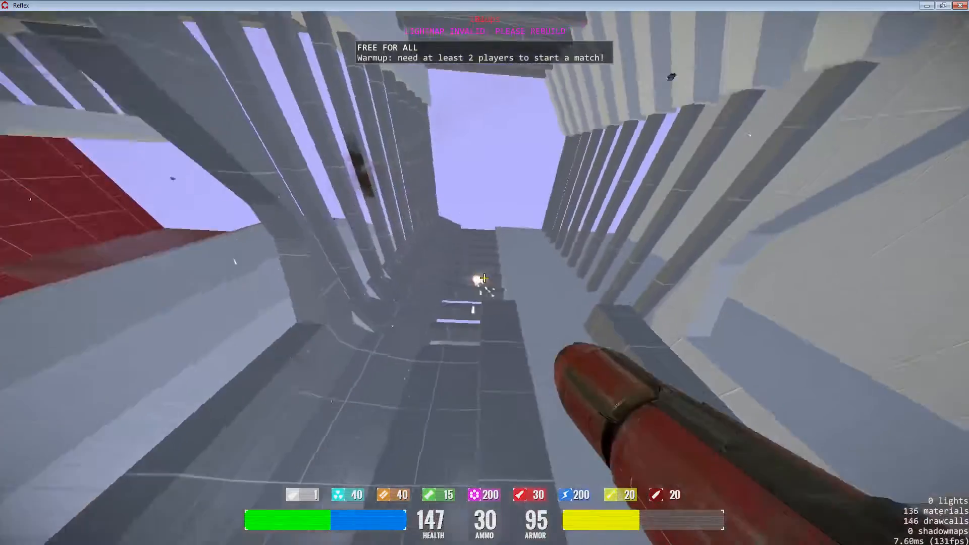
- Jump up the stepped shaft and continue into the grey tiled corridor
{"action": "left_click", "coordinate": [484, 279]}
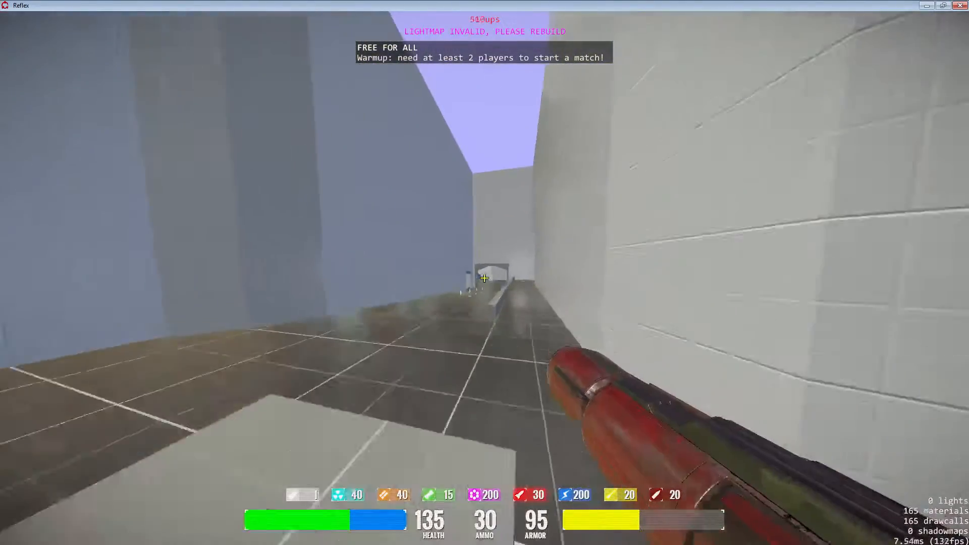
{"action": "mouse_move", "coordinate": [484, 279]}
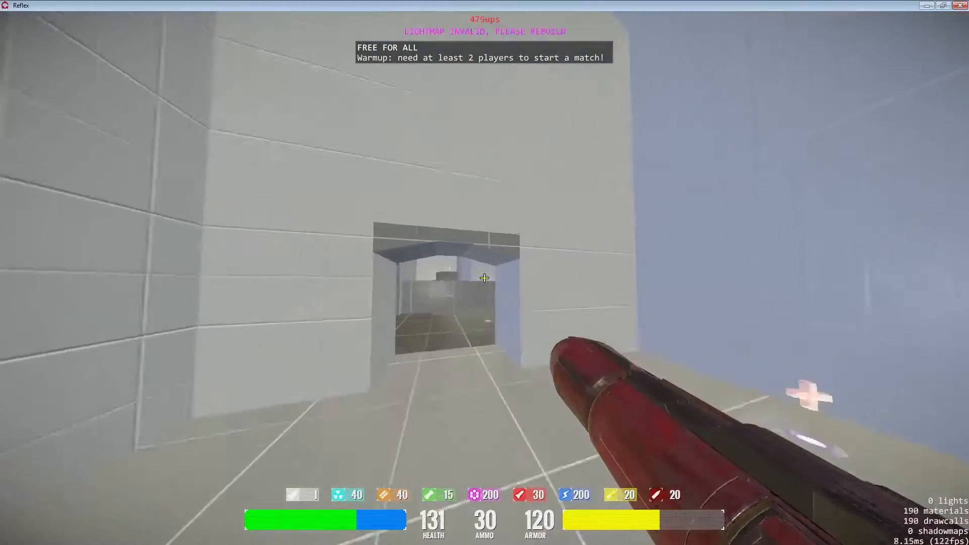
{"action": "mouse_move", "coordinate": [484, 278]}
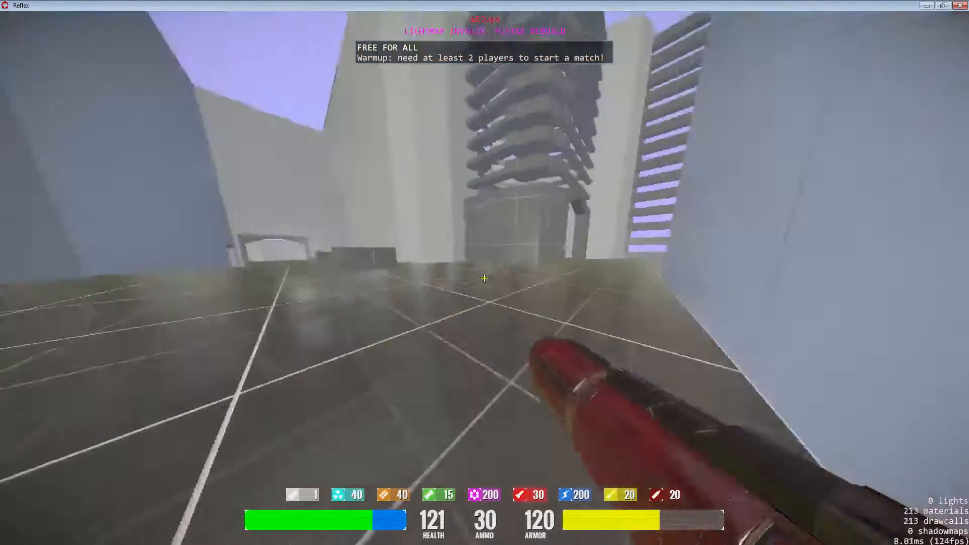
{"action": "mouse_move", "coordinate": [484, 279]}
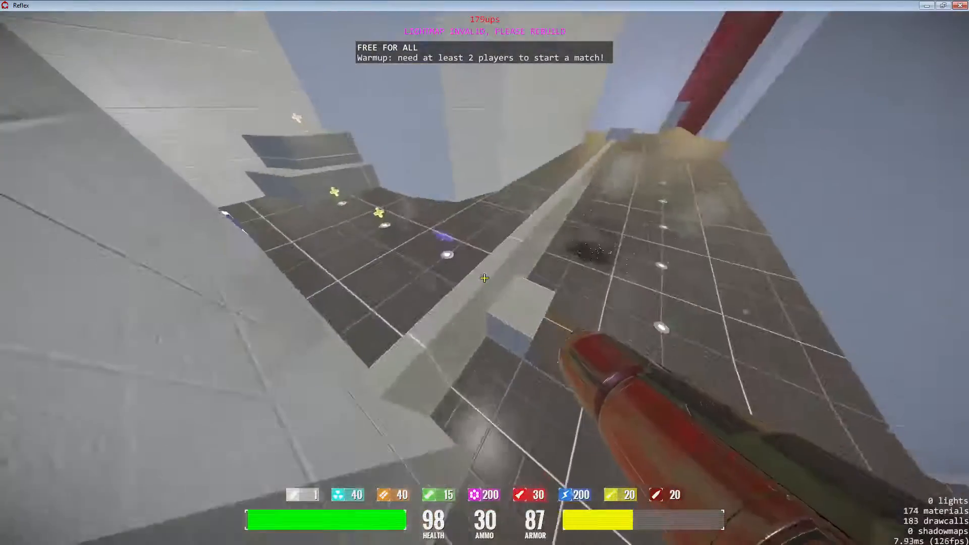
{"action": "mouse_move", "coordinate": [483, 279]}
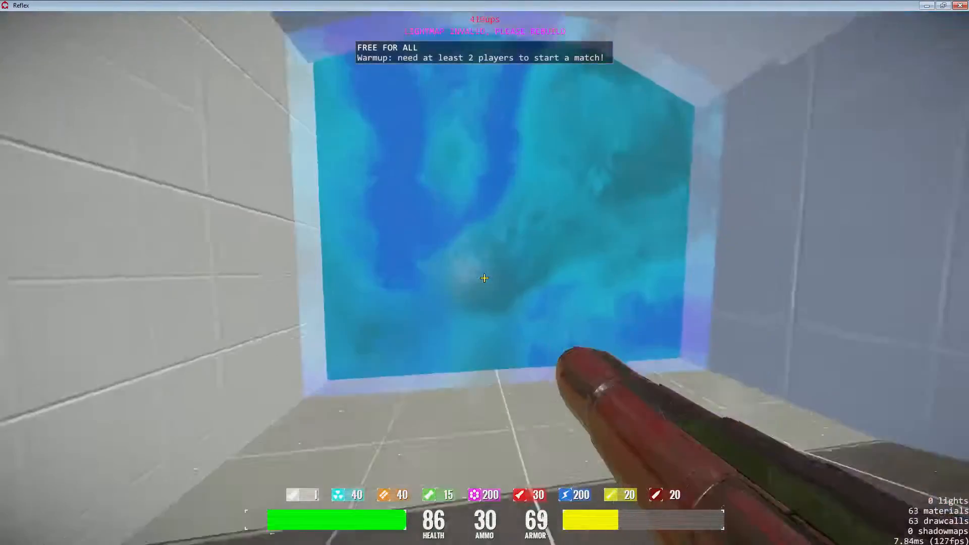
{"action": "mouse_move", "coordinate": [484, 279]}
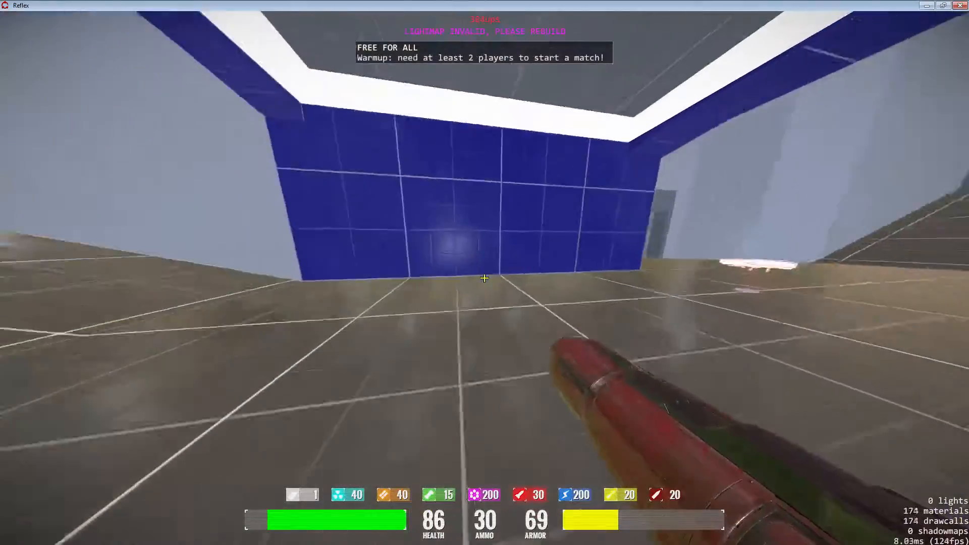
- Run through the blue room and corridor onto the lava-lined walkway between the pillars
{"action": "left_click", "coordinate": [484, 278]}
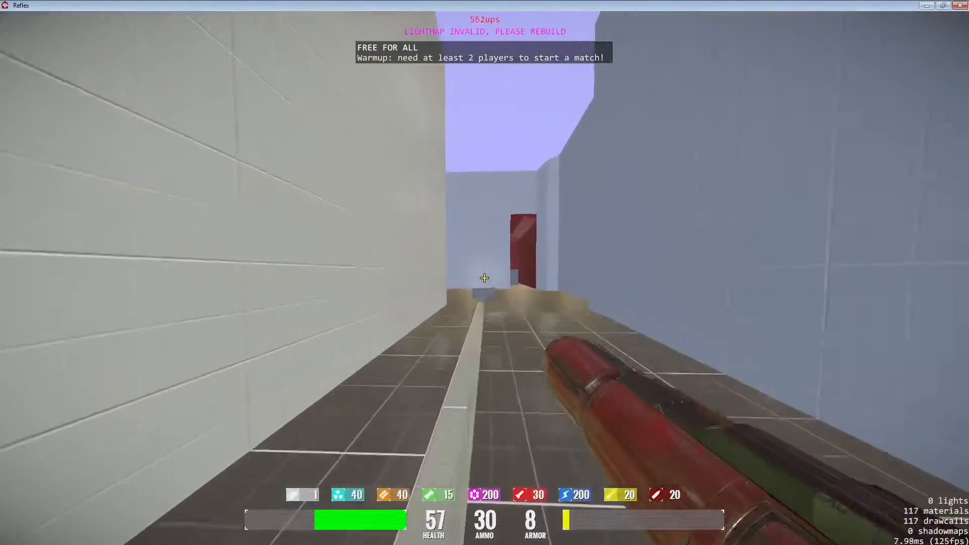
{"action": "left_click", "coordinate": [482, 278]}
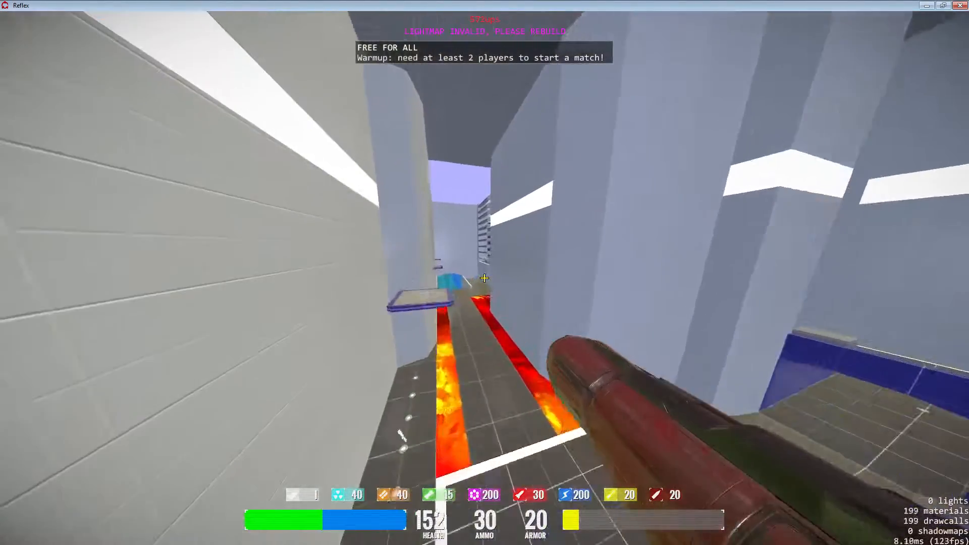
{"action": "mouse_move", "coordinate": [485, 278]}
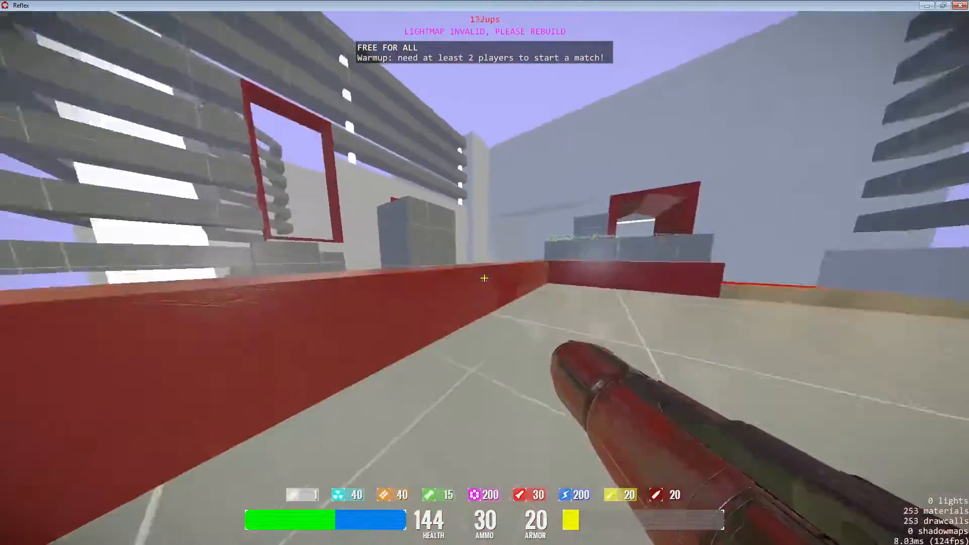
{"action": "mouse_move", "coordinate": [483, 279]}
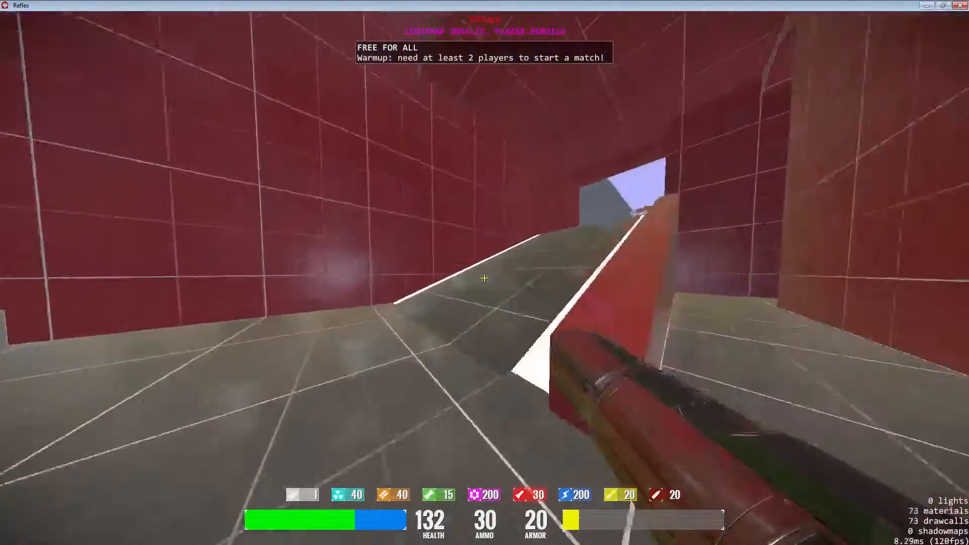
{"action": "mouse_move", "coordinate": [485, 278]}
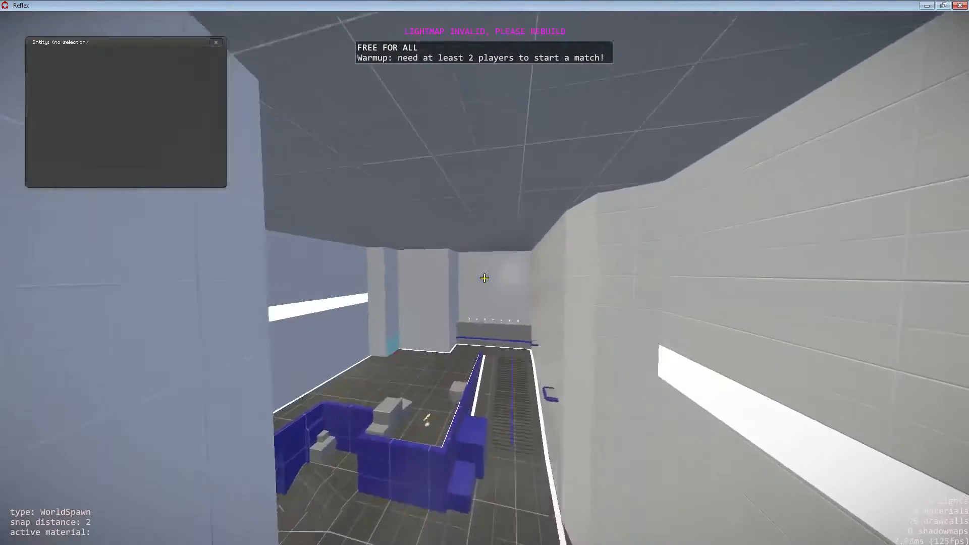
{"action": "mouse_move", "coordinate": [484, 279]}
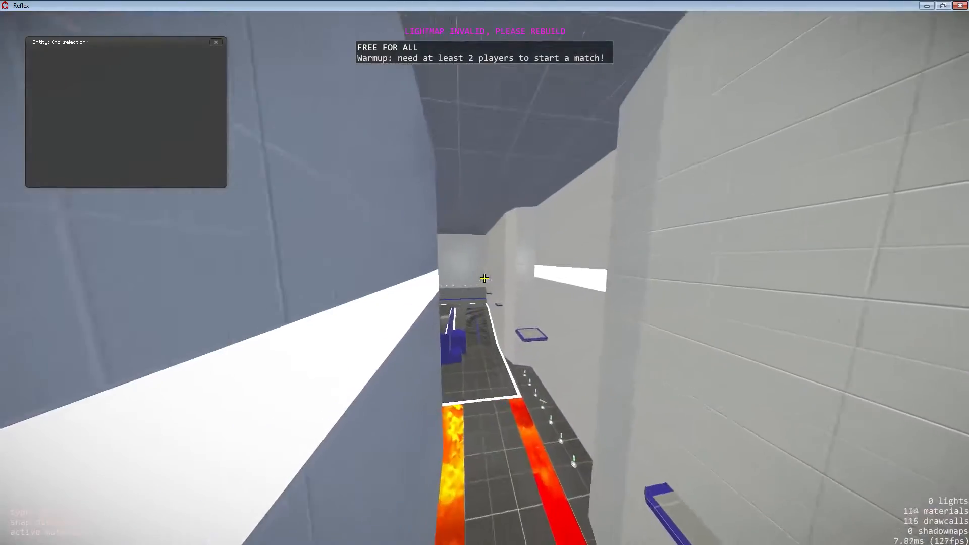